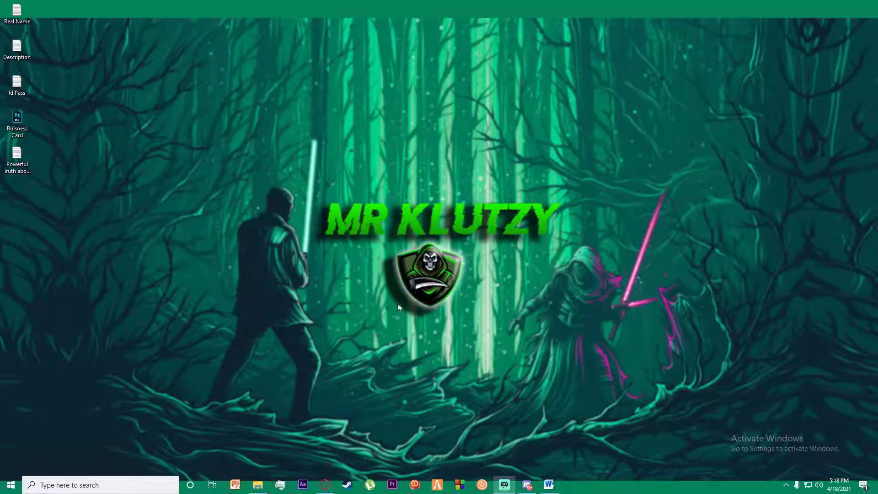
mouse_move(536, 245)
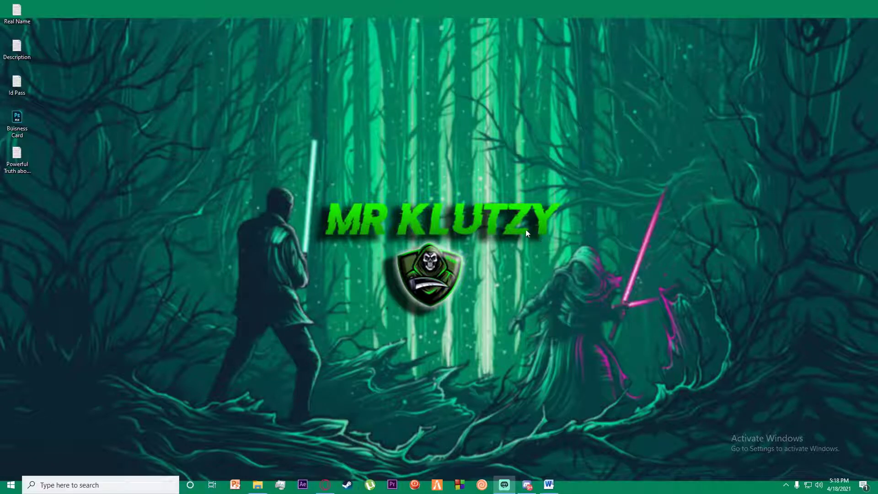
mouse_move(403, 196)
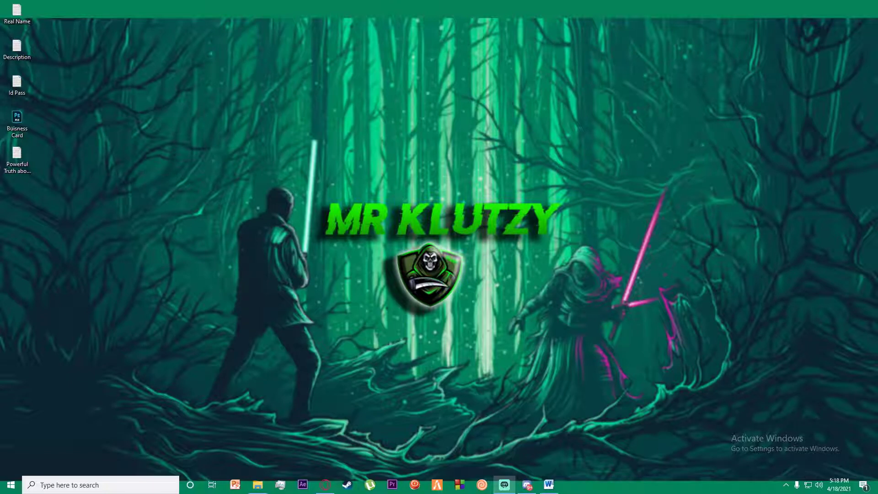
Search Google for 'plex', then launch the Plex desktop app from Windows Search's Recent list.
left_click(325, 484)
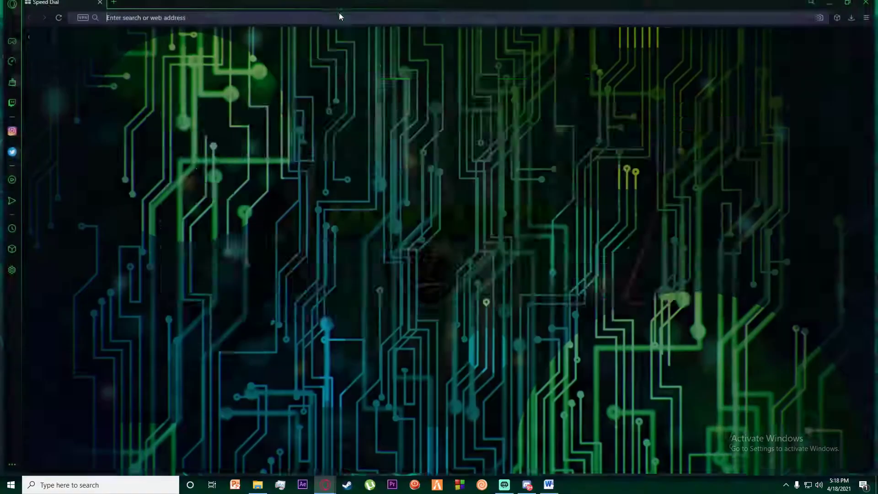
type("plex")
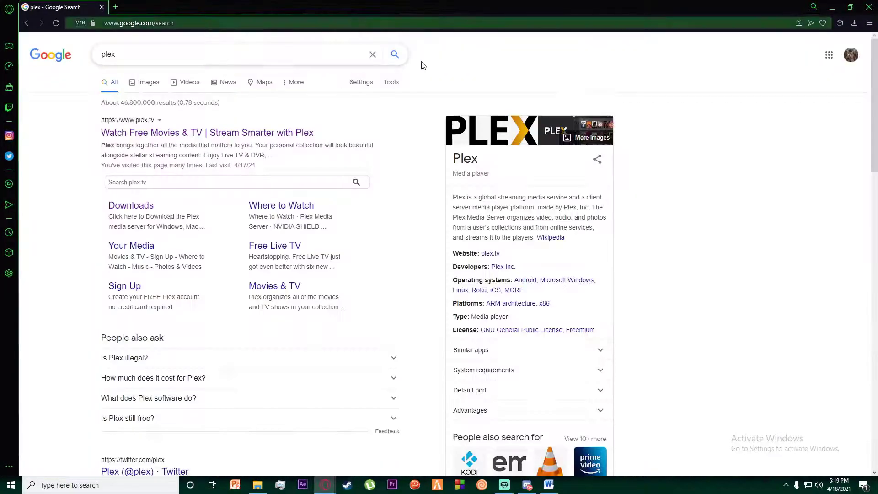
left_click(67, 485)
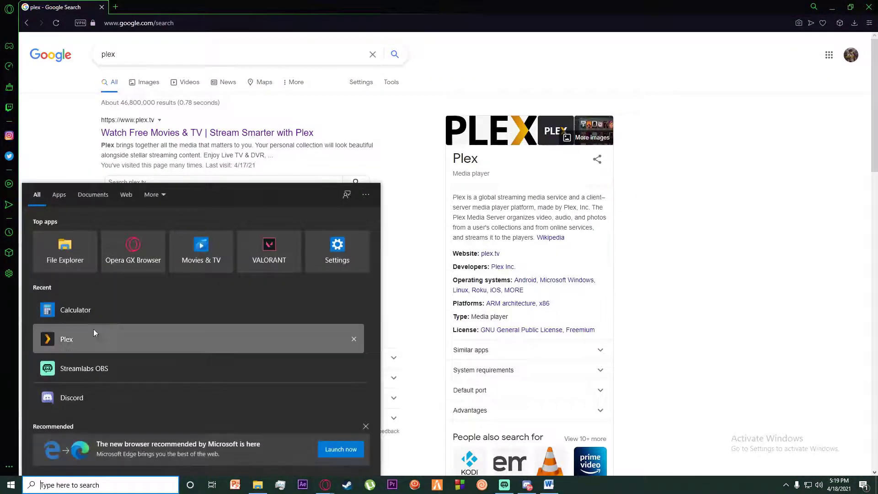
left_click(66, 339)
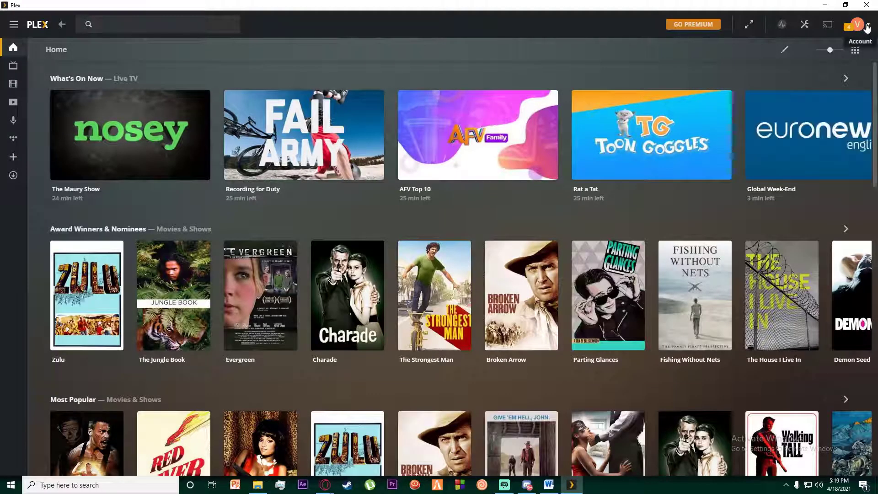
From the avatar menu go to Account and start 'Delete your account', reaching the password confirmation.
left_click(856, 24)
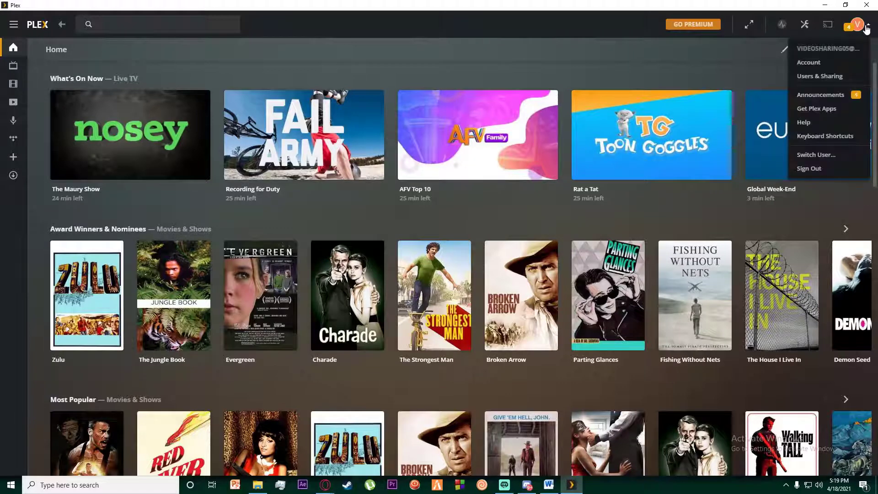
mouse_move(808, 62)
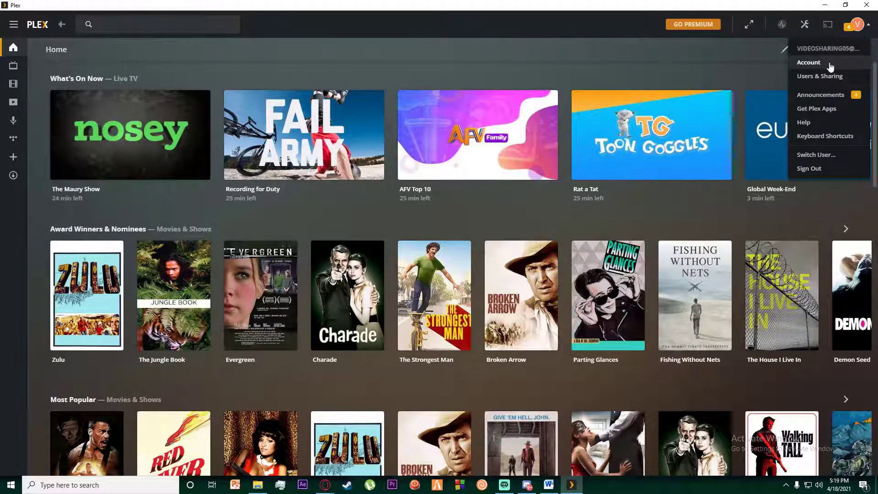
left_click(808, 63)
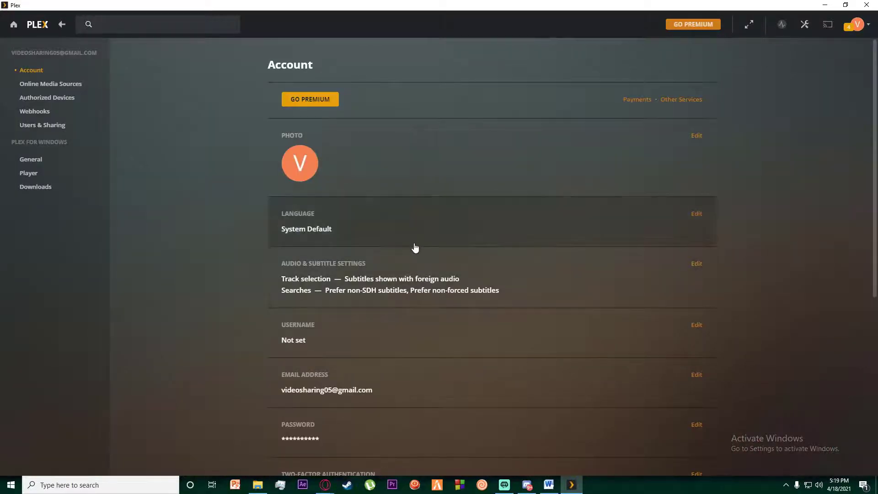
scroll("down", 3)
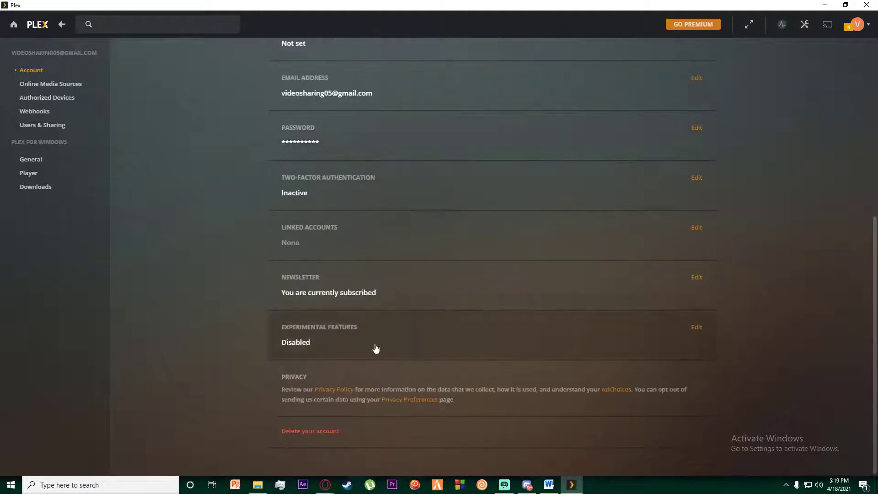
mouse_move(310, 430)
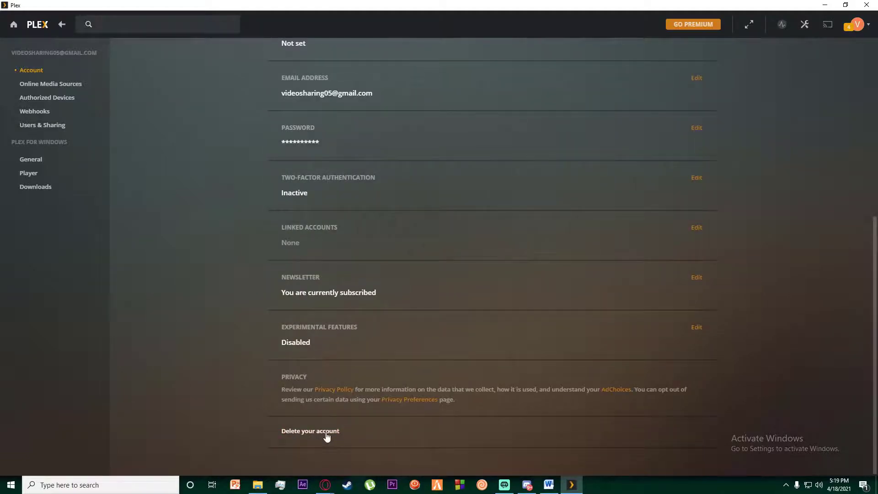
left_click(309, 431)
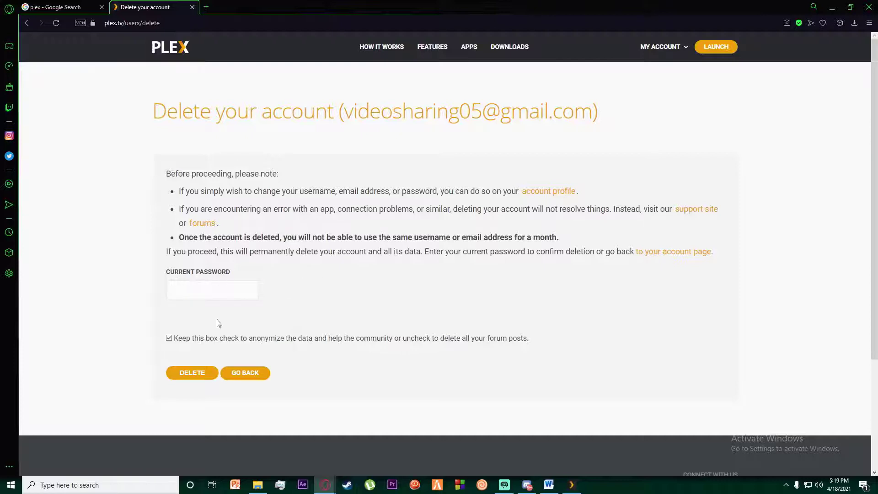
mouse_move(302, 126)
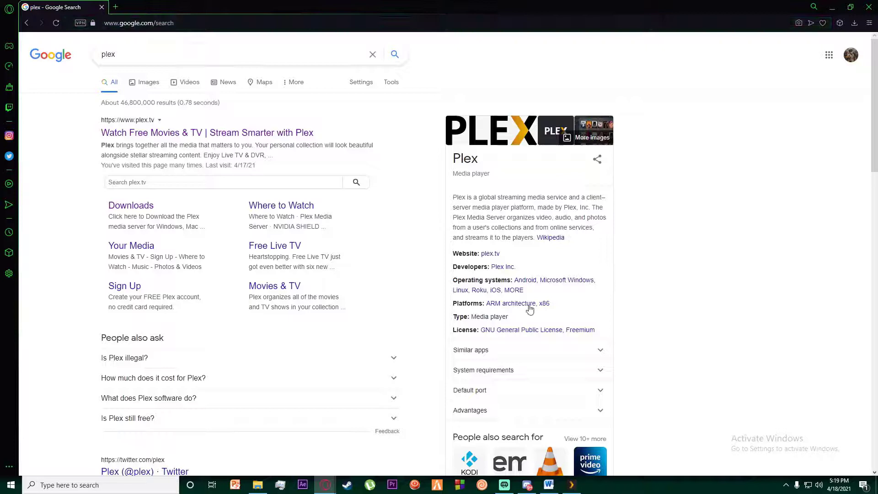
mouse_move(172, 127)
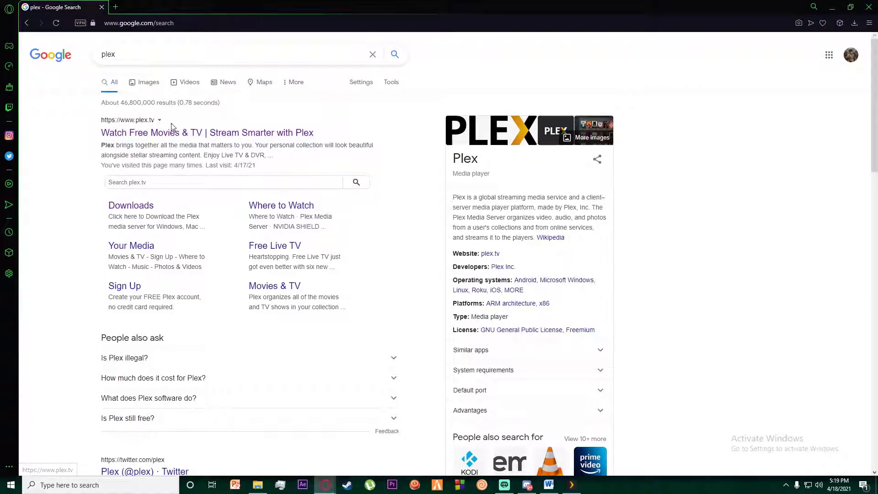
On plex.tv, go to My Account > Settings to reach the Delete your account page.
left_click(207, 132)
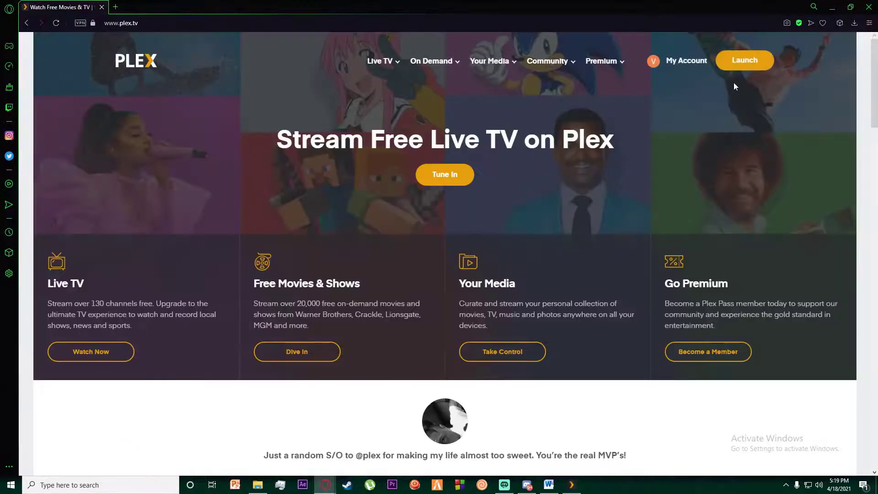
left_click(685, 60)
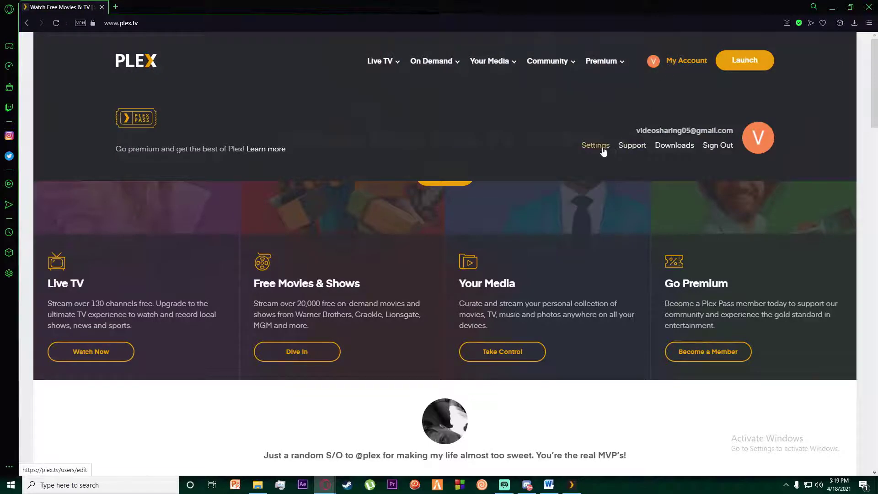
left_click(594, 144)
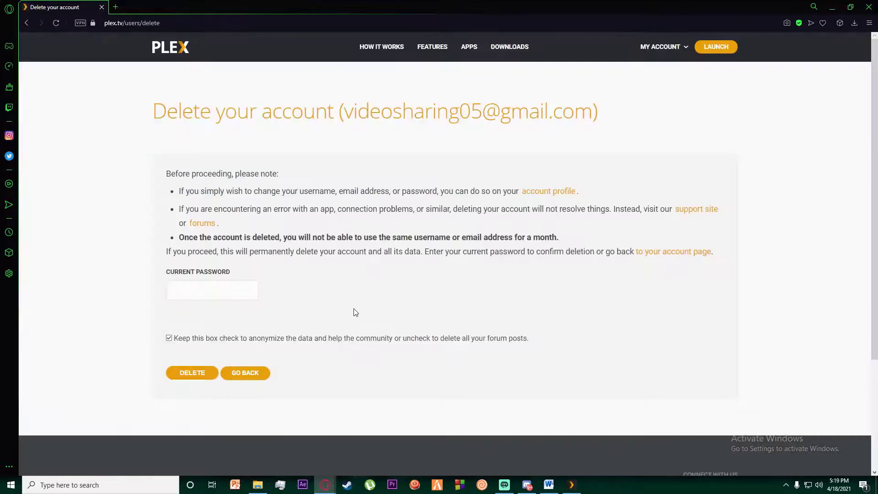
mouse_move(191, 372)
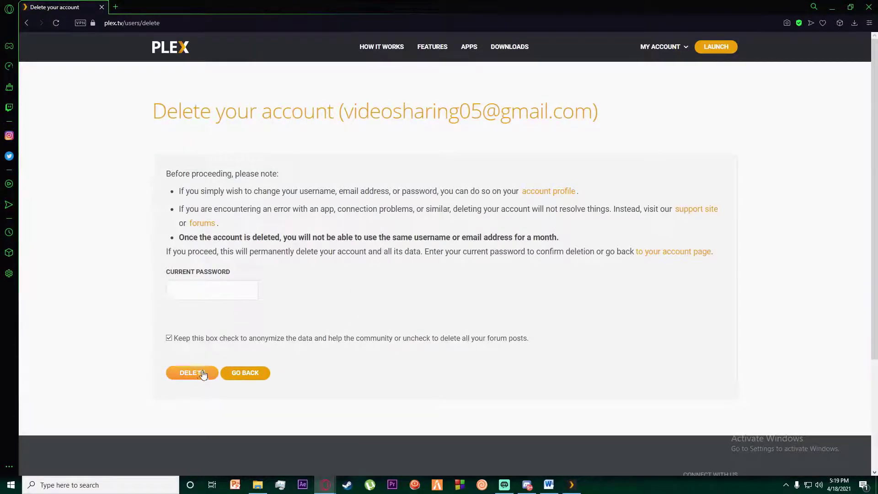